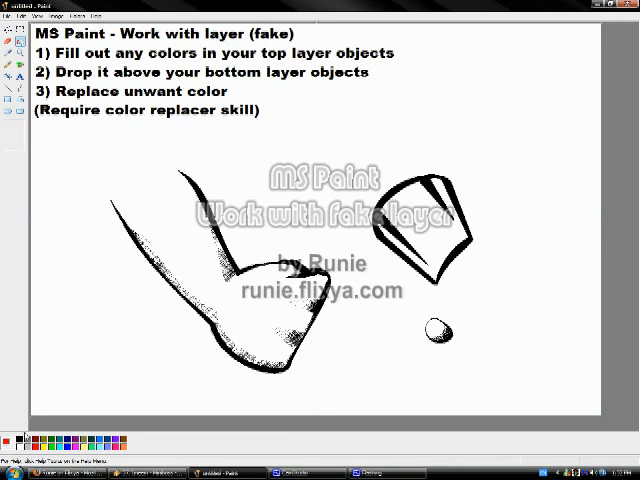
Test a red fill on the top-right outlined shape and drag it down over the glove sketch
{"action": "left_click", "coordinate": [420, 224]}
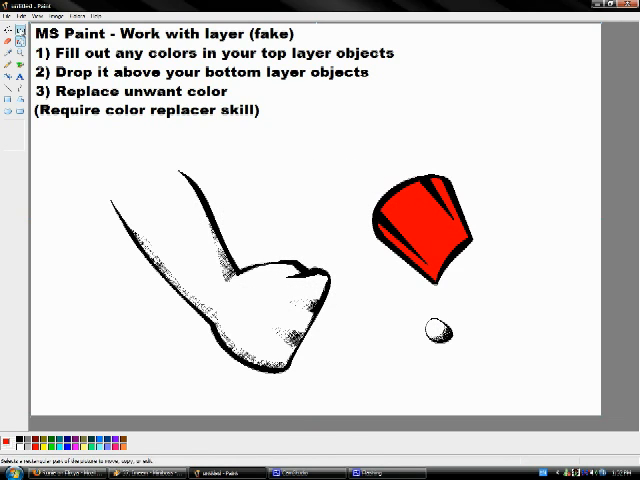
{"action": "left_click_drag", "start_coordinate": [420, 224], "coordinate": [156, 260]}
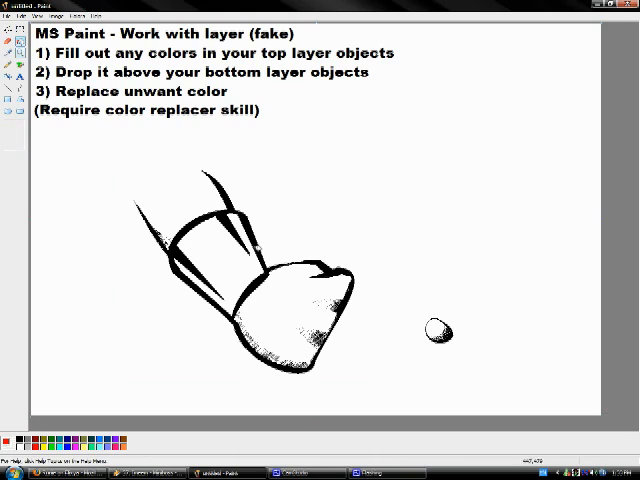
Undo the test red fill on the blob and draw a wide solid black ellipse right of the glove
{"action": "left_click", "coordinate": [432, 328]}
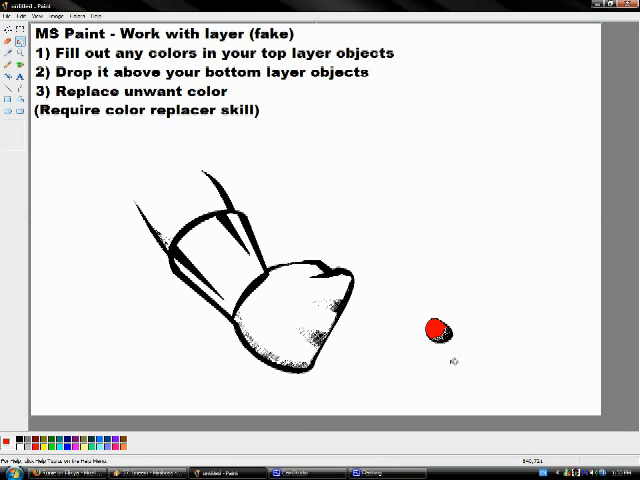
{"action": "left_click", "coordinate": [432, 328]}
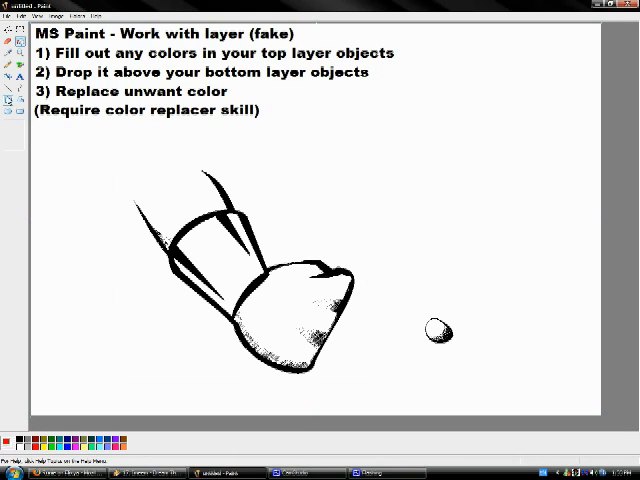
{"action": "left_click_drag", "start_coordinate": [410, 188], "coordinate": [510, 268]}
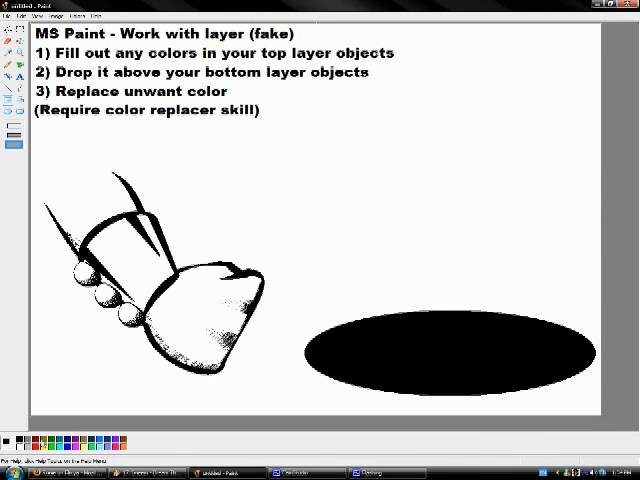
Select the red-filled glove with transparent selection and drop it onto the black ellipse shadow
{"action": "left_click_drag", "start_coordinate": [316, 96], "coordinate": [592, 300]}
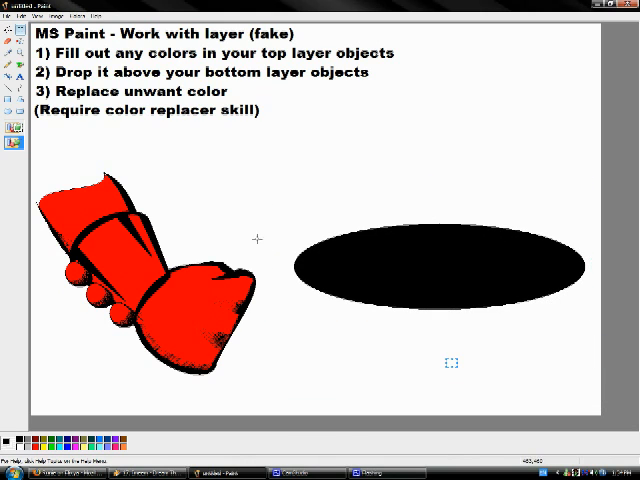
{"action": "left_click_drag", "start_coordinate": [130, 270], "coordinate": [320, 260]}
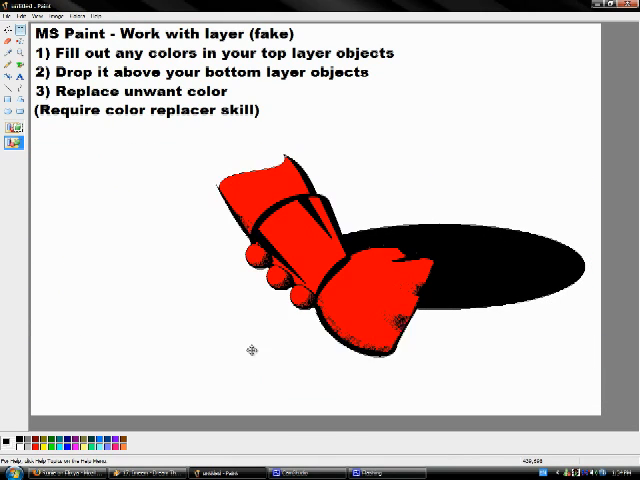